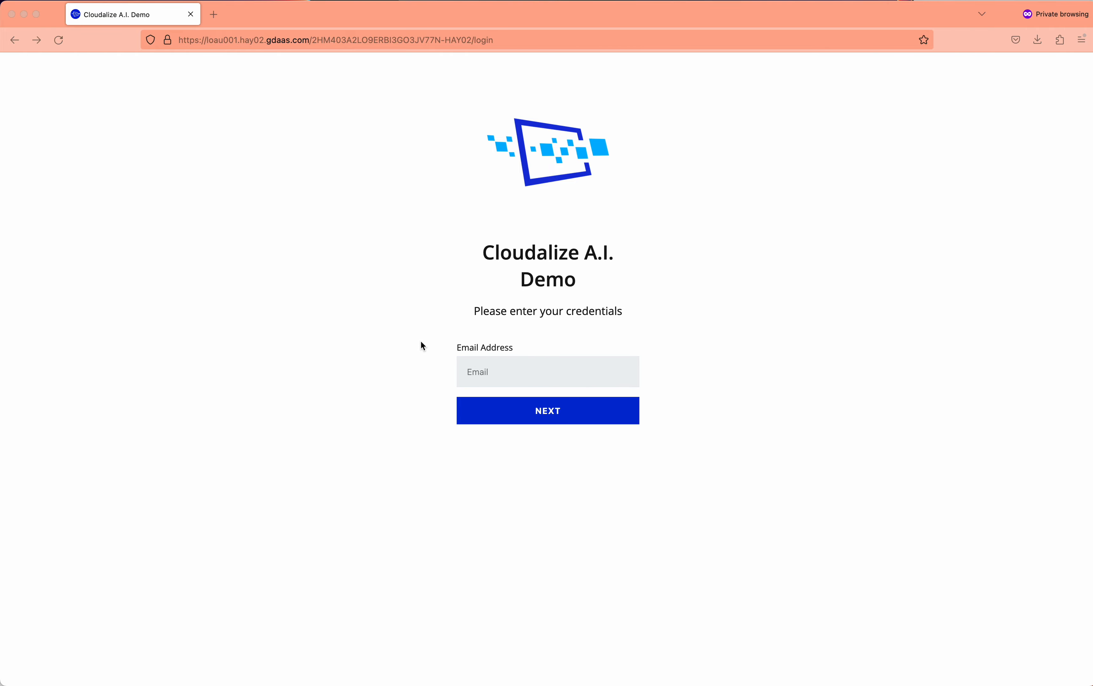
- Submit the email address and log in with the password to the A.I. demo portal
{"action": "left_click", "coordinate": [548, 410]}
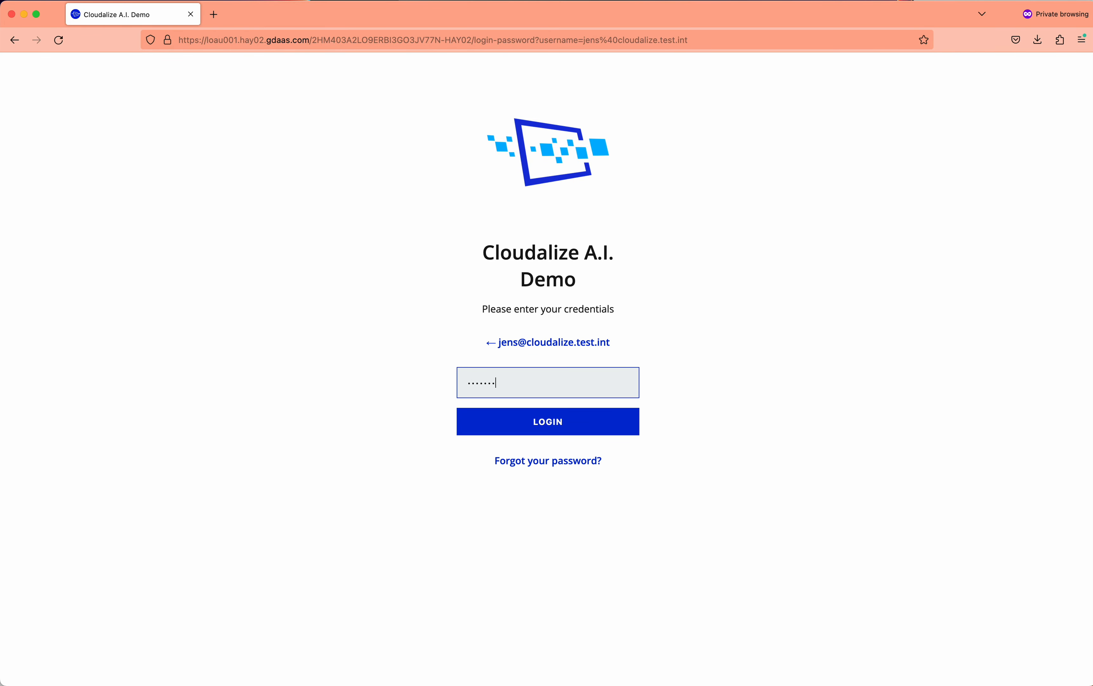
{"action": "left_click", "coordinate": [547, 421]}
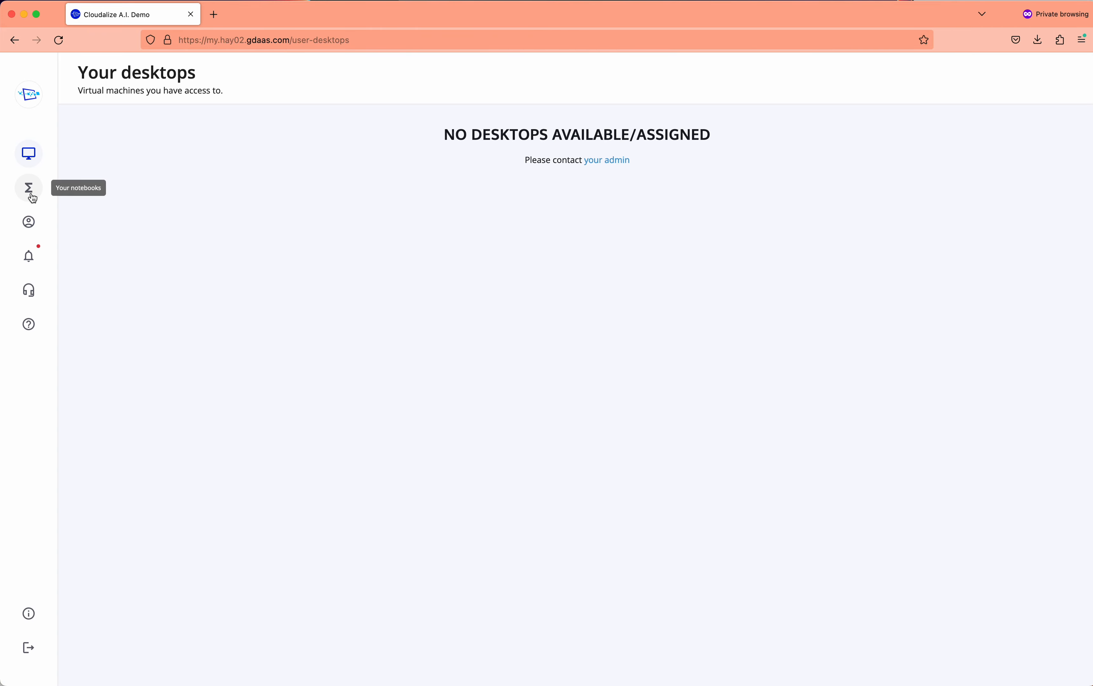
- Go to the 'Your notebooks' page listing the running Cloudalize Demo Jupyter Notebook
{"action": "left_click", "coordinate": [29, 188]}
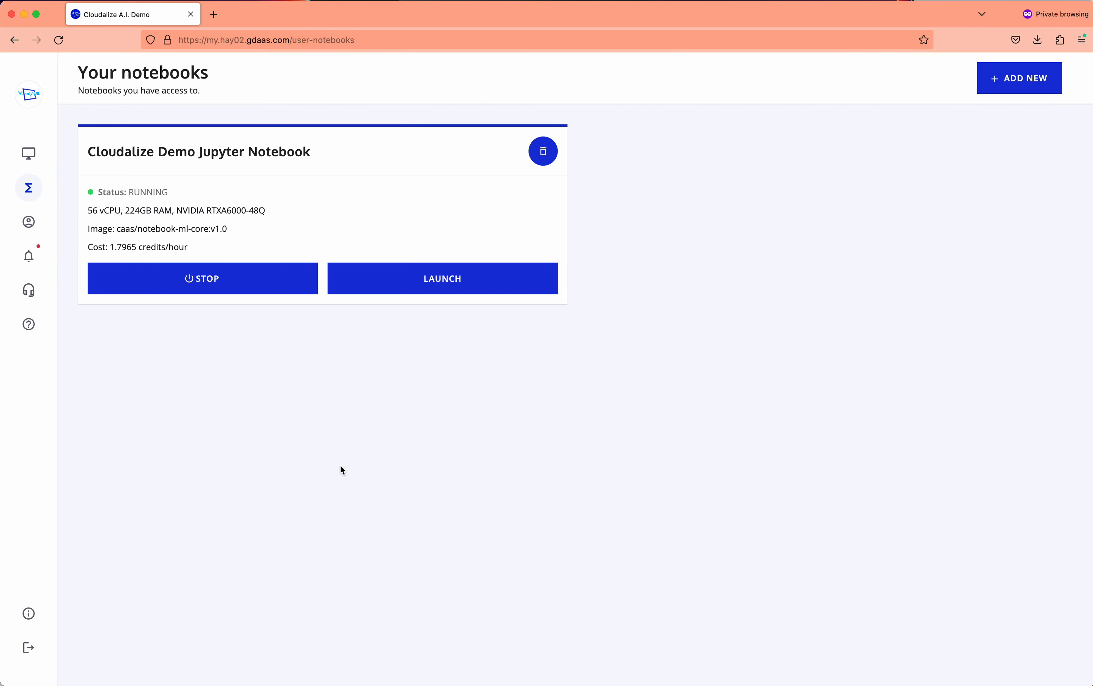
{"action": "mouse_move", "coordinate": [466, 328]}
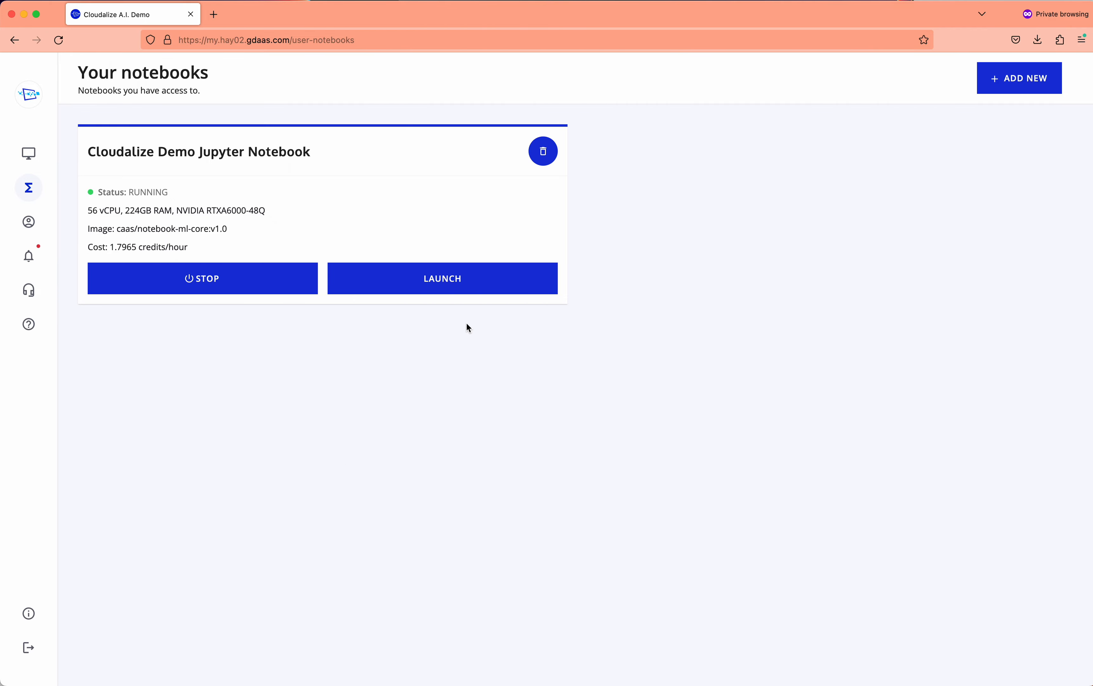
- Launch the Cloudalize Demo Jupyter Notebook to reach JupyterLab with automatic1111.ipynb
{"action": "left_click", "coordinate": [442, 278]}
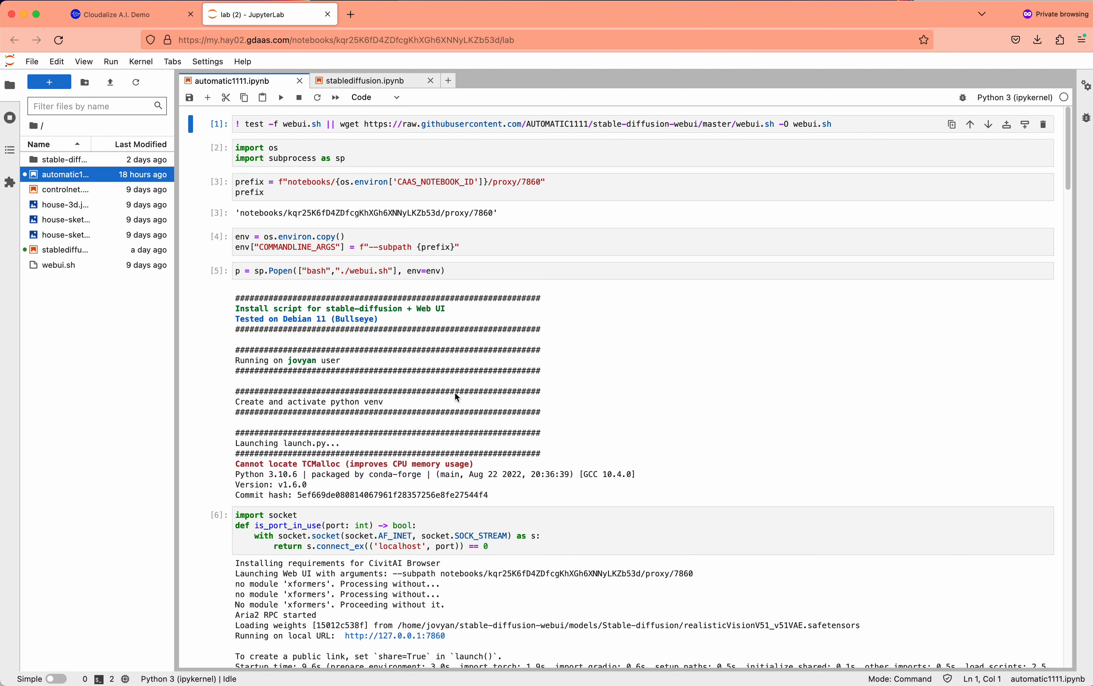
{"action": "mouse_move", "coordinate": [94, 313]}
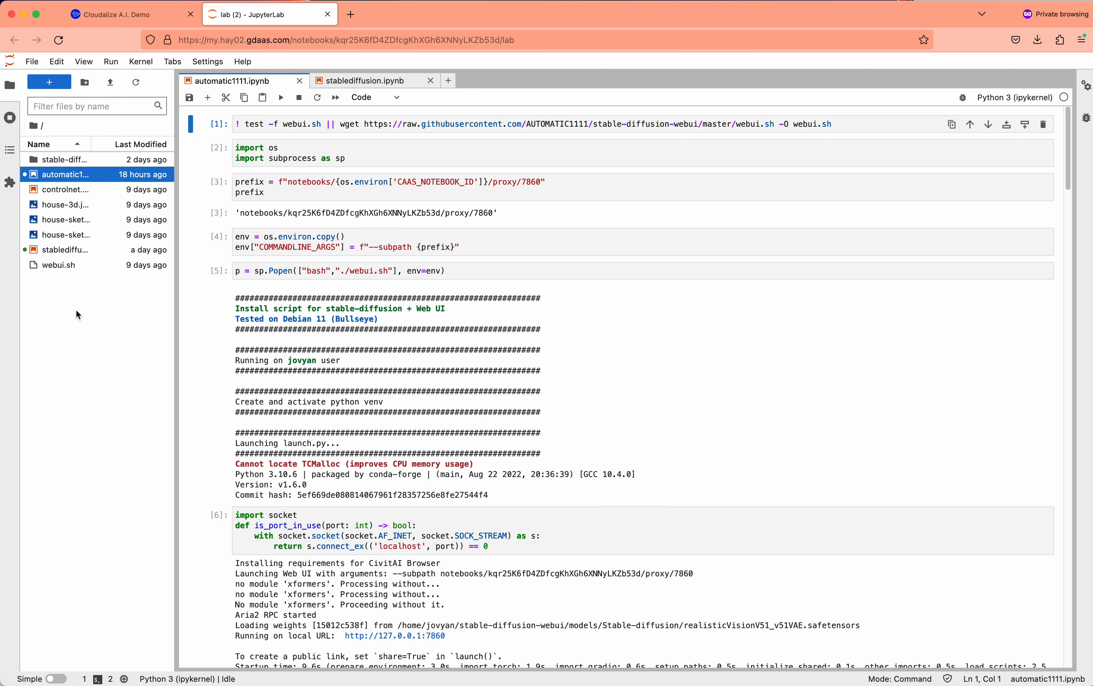
{"action": "mouse_move", "coordinate": [69, 263]}
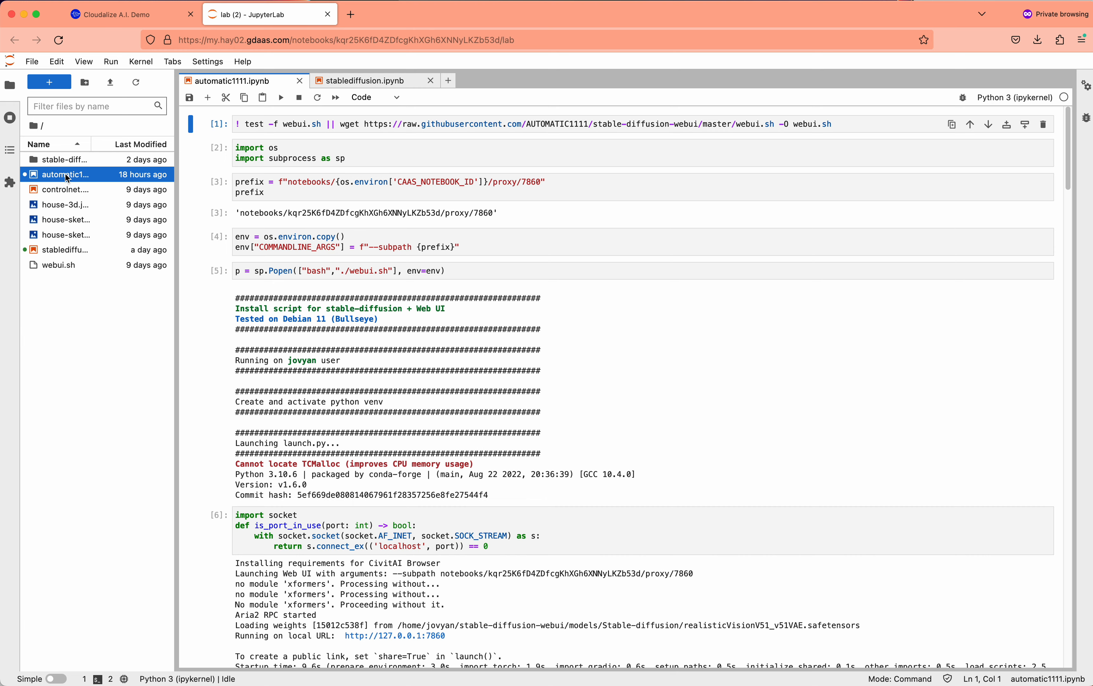
{"action": "mouse_move", "coordinate": [307, 423]}
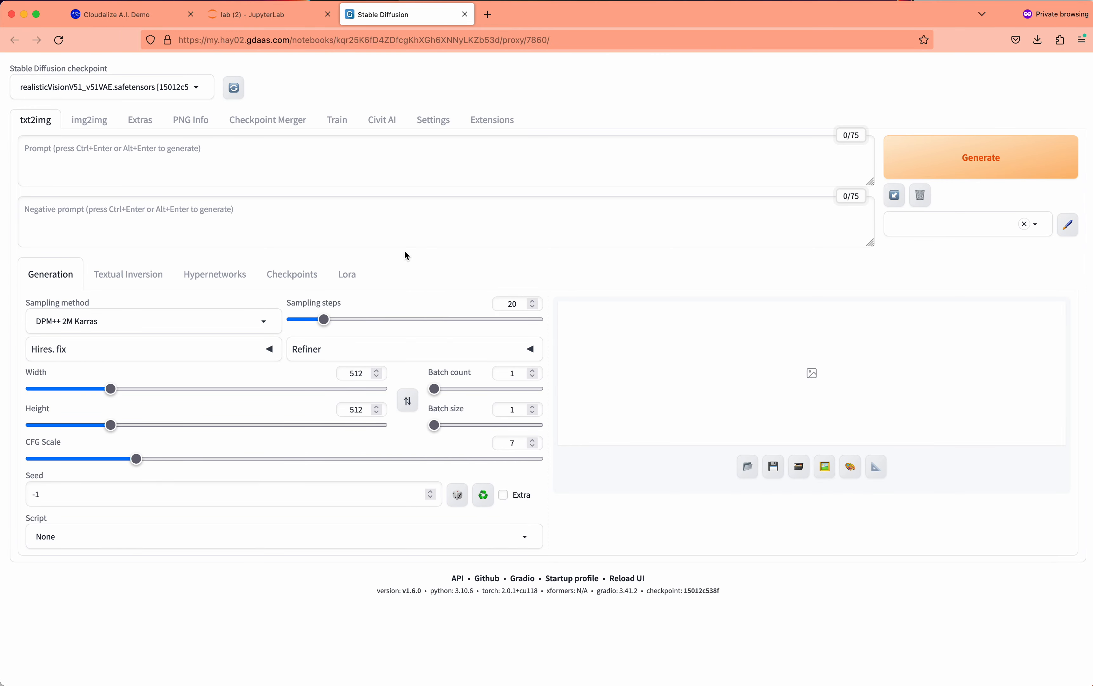
{"action": "mouse_move", "coordinate": [425, 287]}
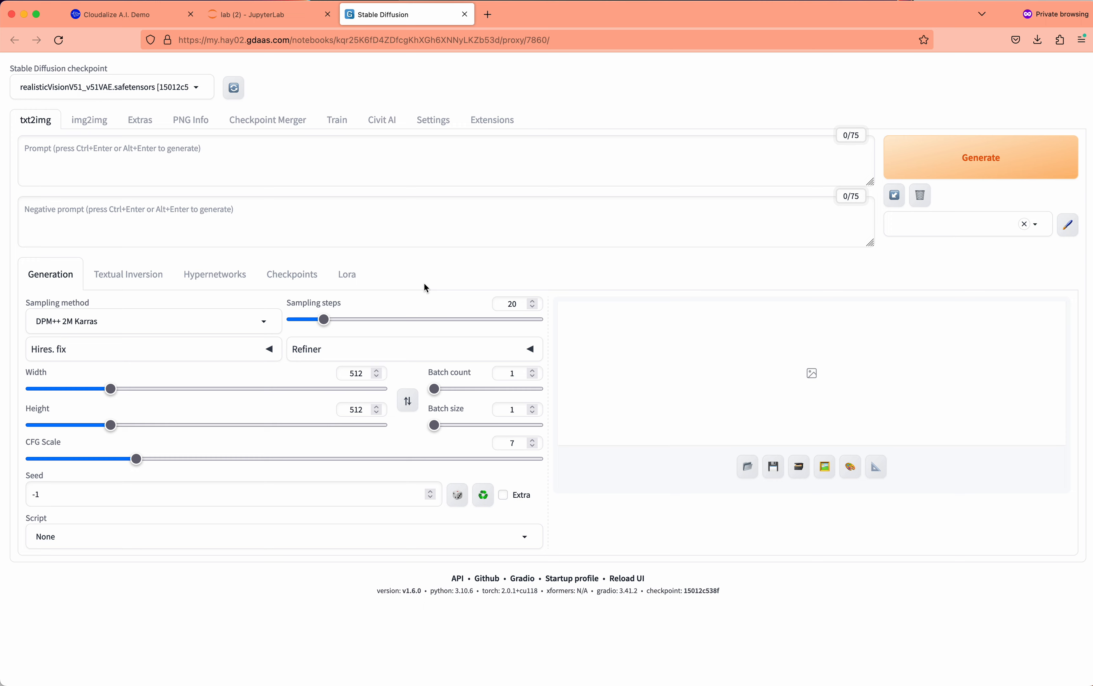
{"action": "mouse_move", "coordinate": [204, 163]}
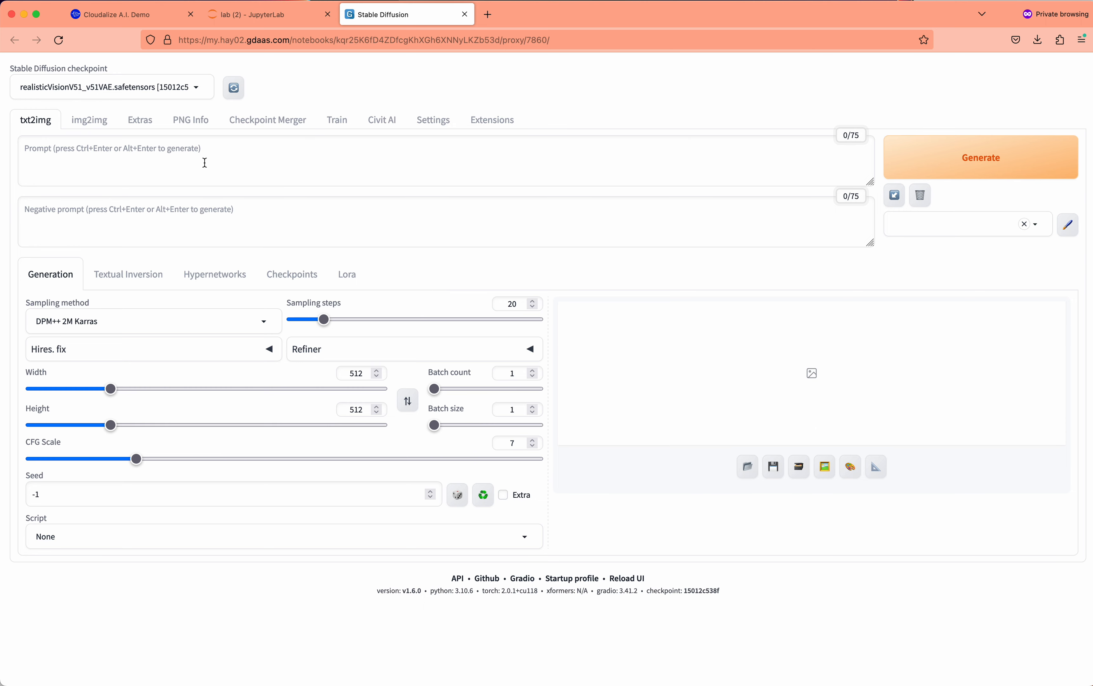
{"action": "mouse_move", "coordinate": [178, 158]}
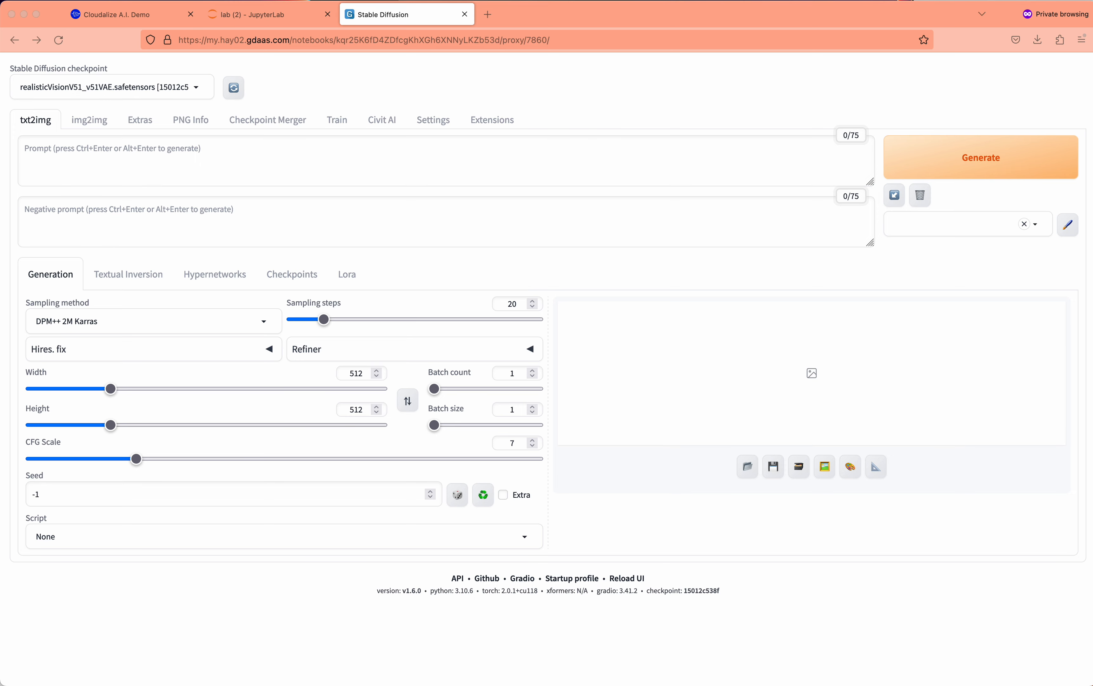
{"action": "mouse_move", "coordinate": [138, 154]}
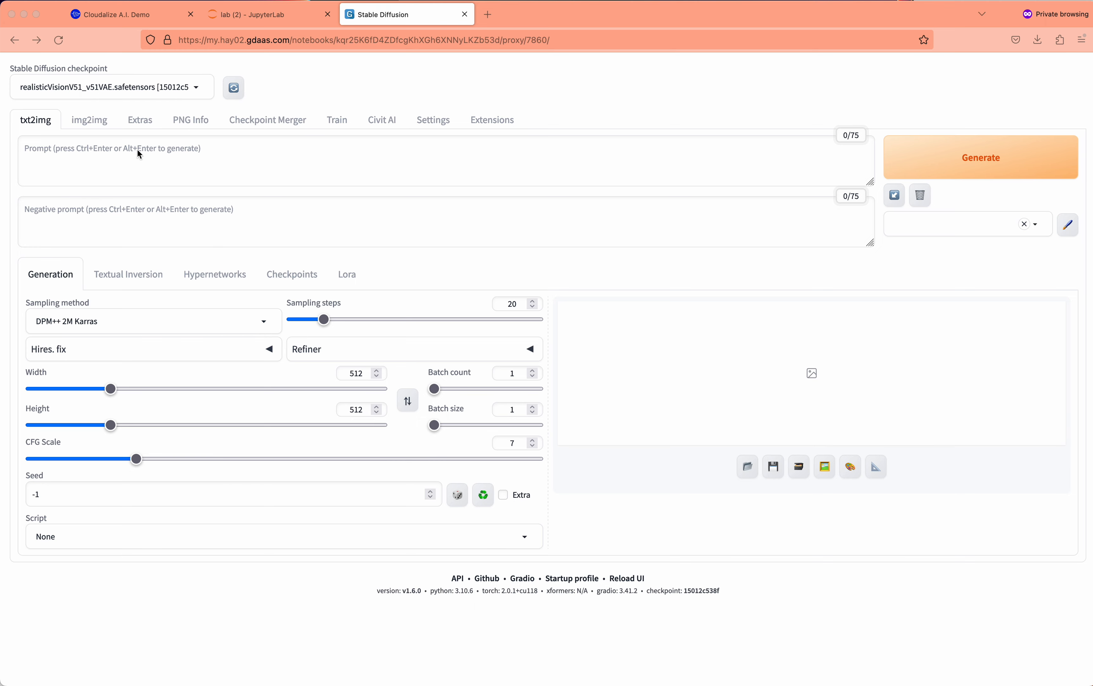
- Enter the photorealistic flowers-in-vase prompt and negative prompt, CFG scale 10 and seed 1338
{"action": "type", "text": "(realistic,photo-realistic:1.37),(photorealistic:1.4),(8k, RAW photo, best quality, masterpiece:1.2),(sharp focus:1.4), a few flowers in a transparent vase on a table, 8k uhd, high quality, film grain, Fujifilm XT3"}
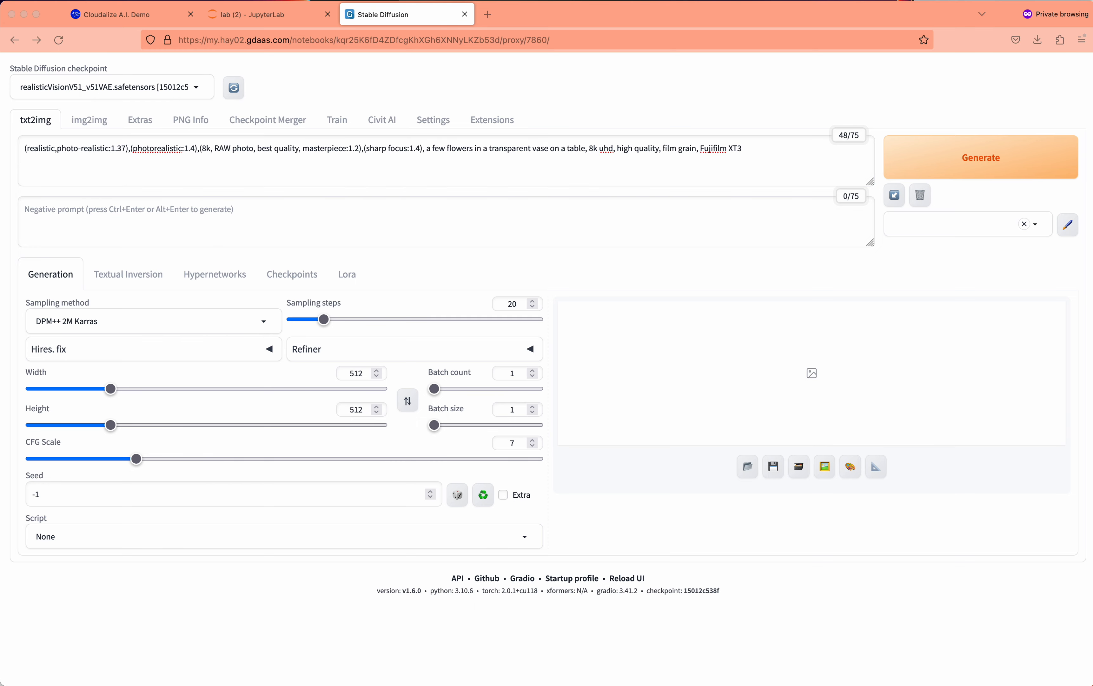
{"action": "mouse_move", "coordinate": [271, 65]}
{"action": "type", "text": "30"}
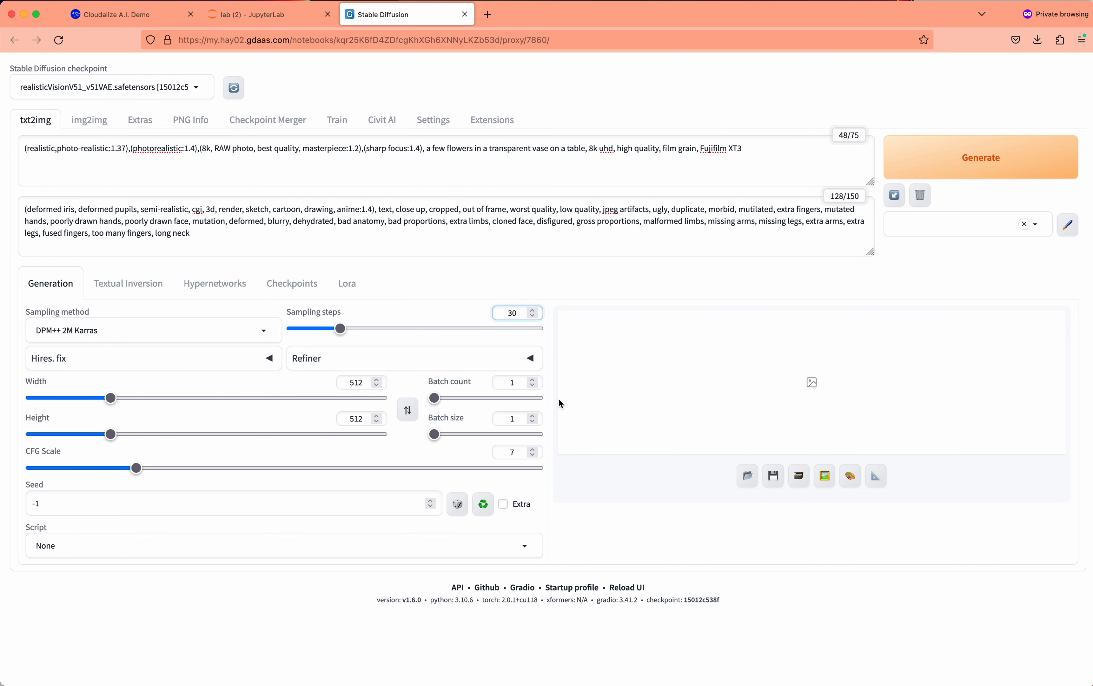
{"action": "left_click_drag", "start_coordinate": [137, 467], "coordinate": [186, 467]}
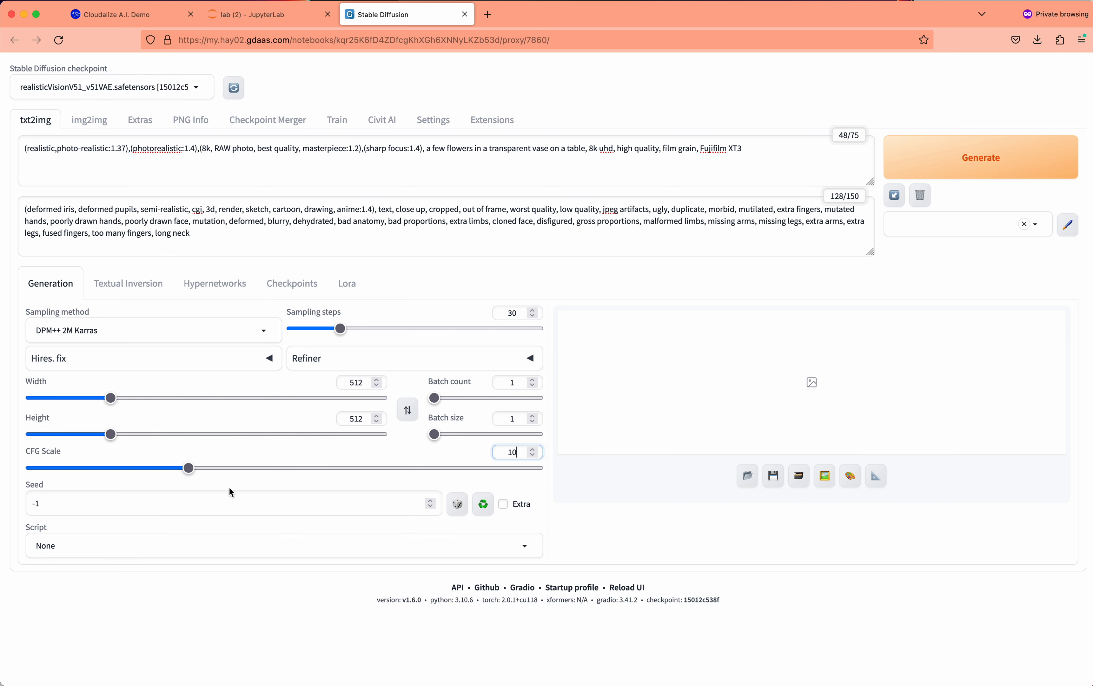
{"action": "type", "text": "1338"}
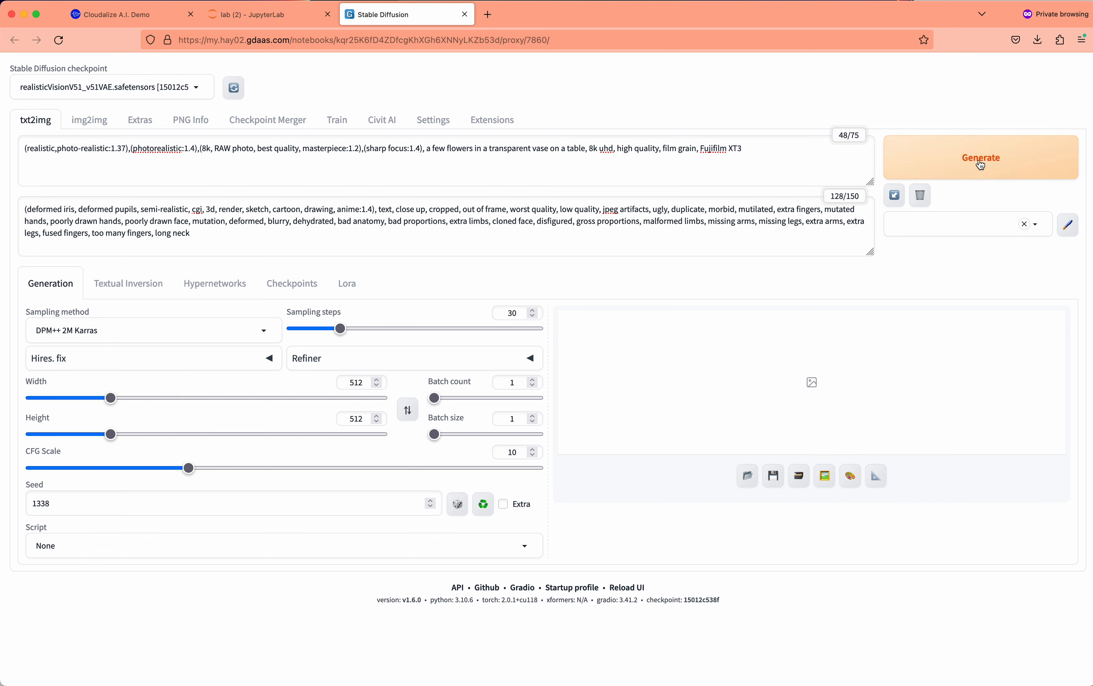
- Generate the image of cream roses in a glass vase on a wooden table
{"action": "left_click", "coordinate": [980, 157]}
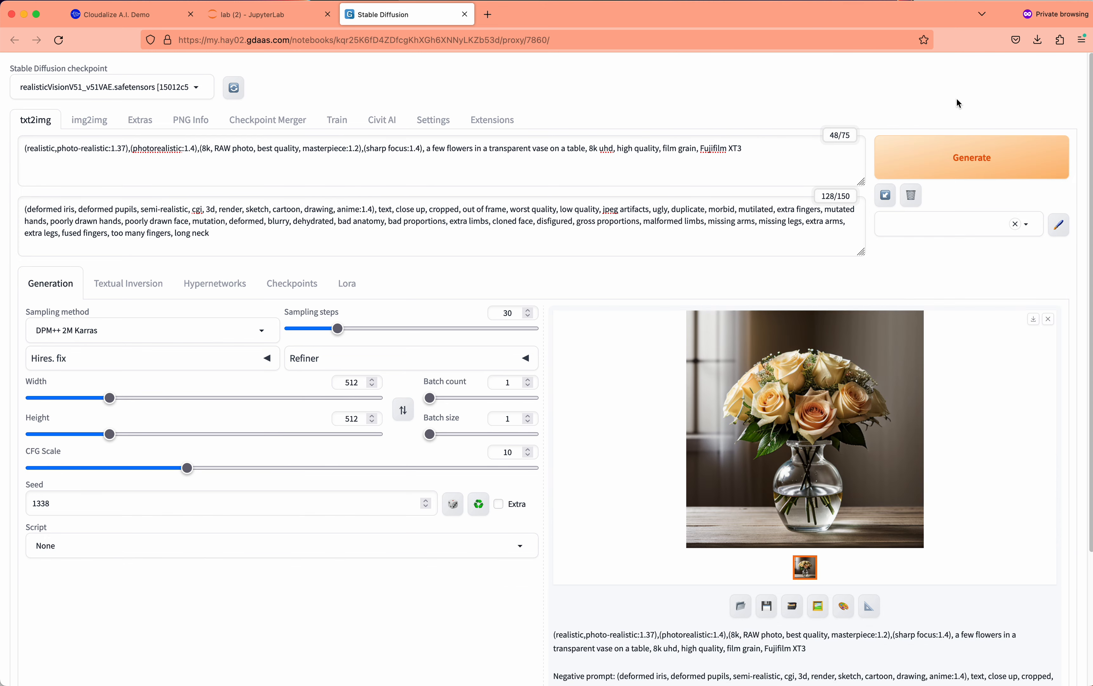
{"action": "left_click", "coordinate": [804, 430]}
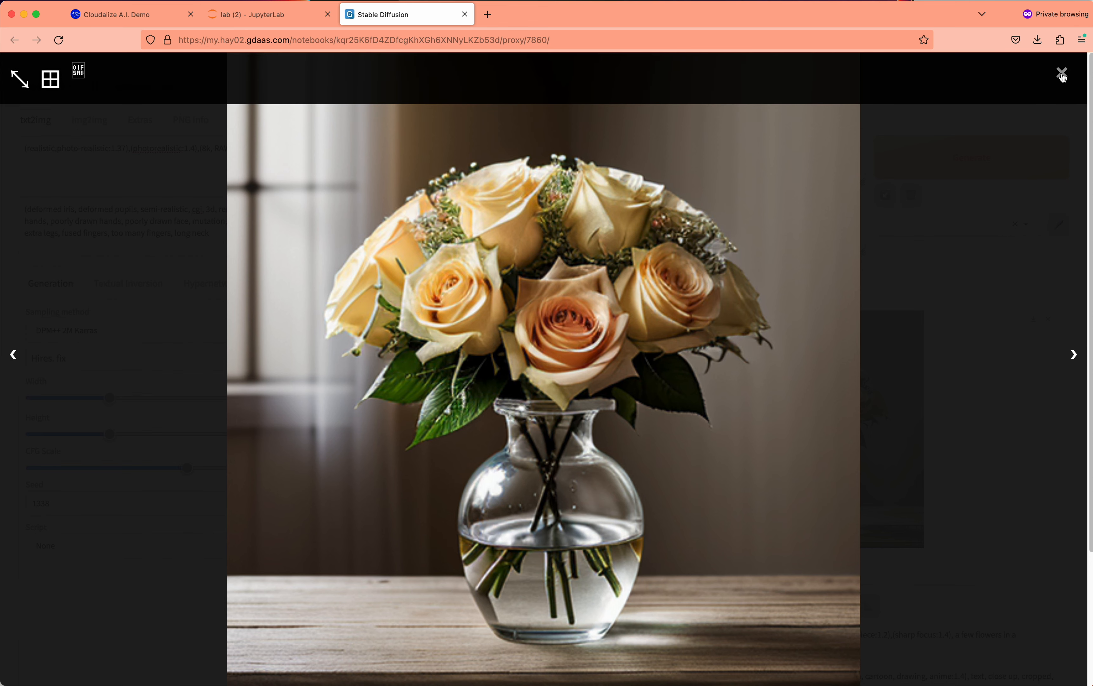
{"action": "mouse_move", "coordinate": [1063, 75]}
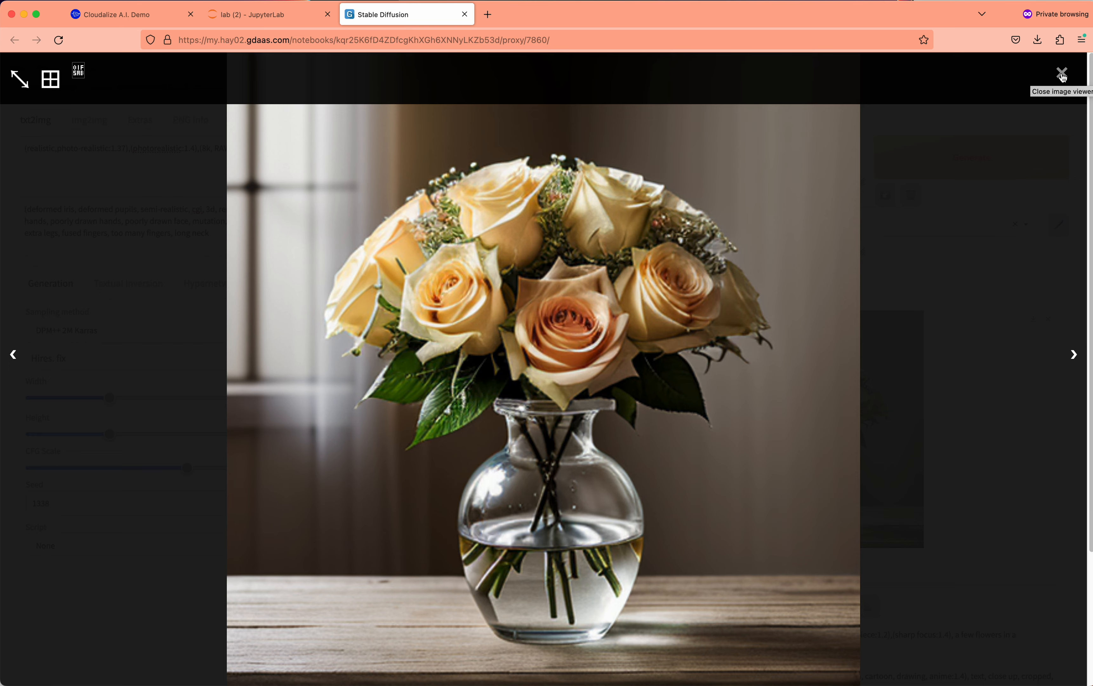
{"action": "left_click", "coordinate": [1060, 76]}
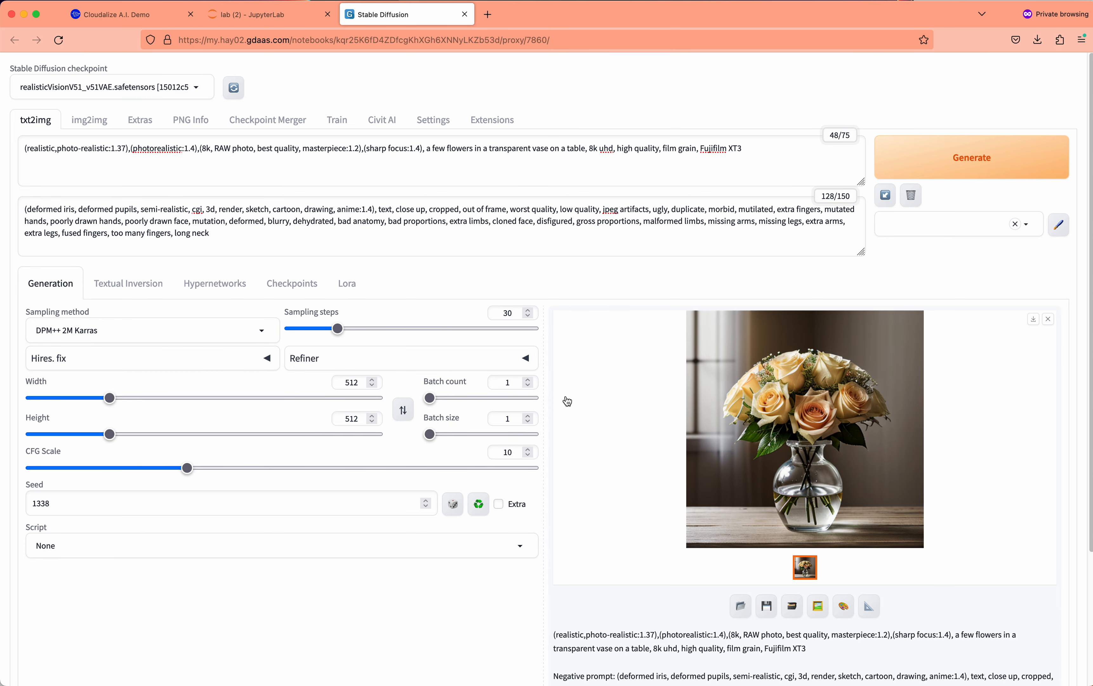